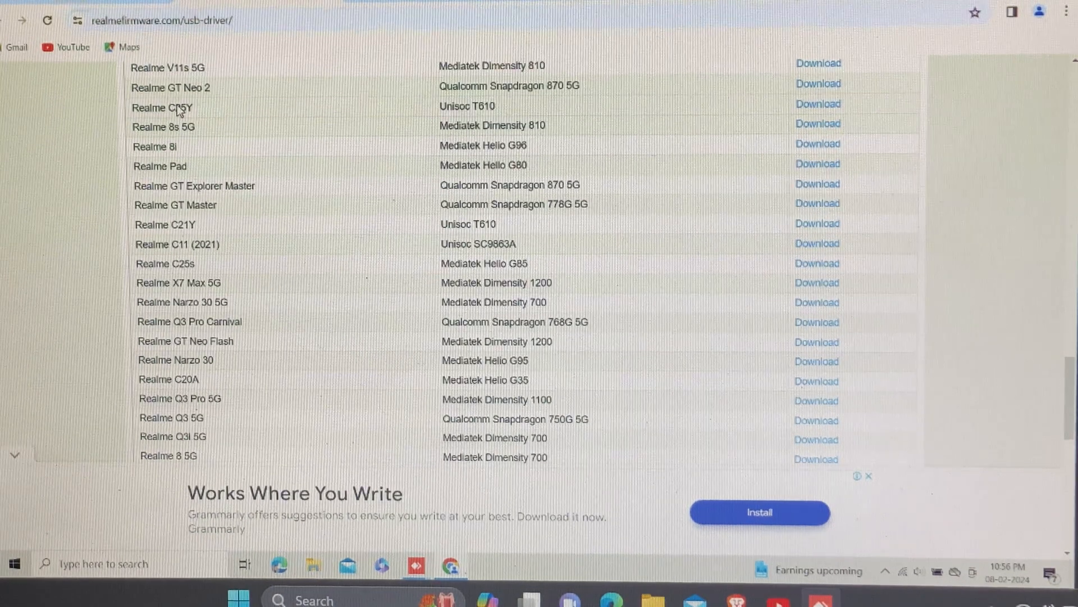
- Follow the Realme C25Y driver Download link and dismiss the covering ad to reach the SPD Flash Tool page
double_click(179, 108)
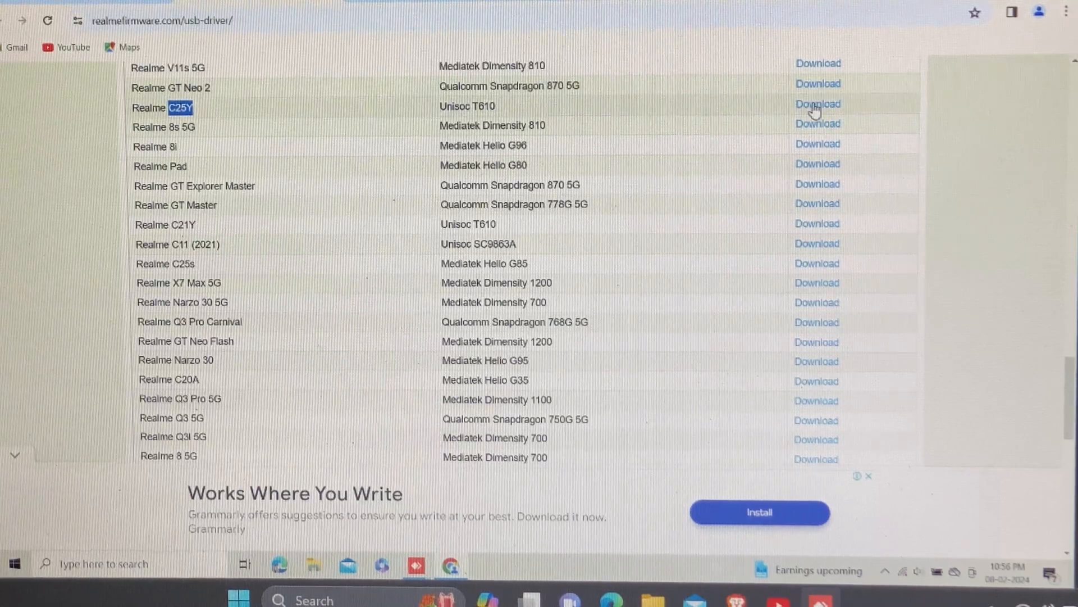
left_click(818, 103)
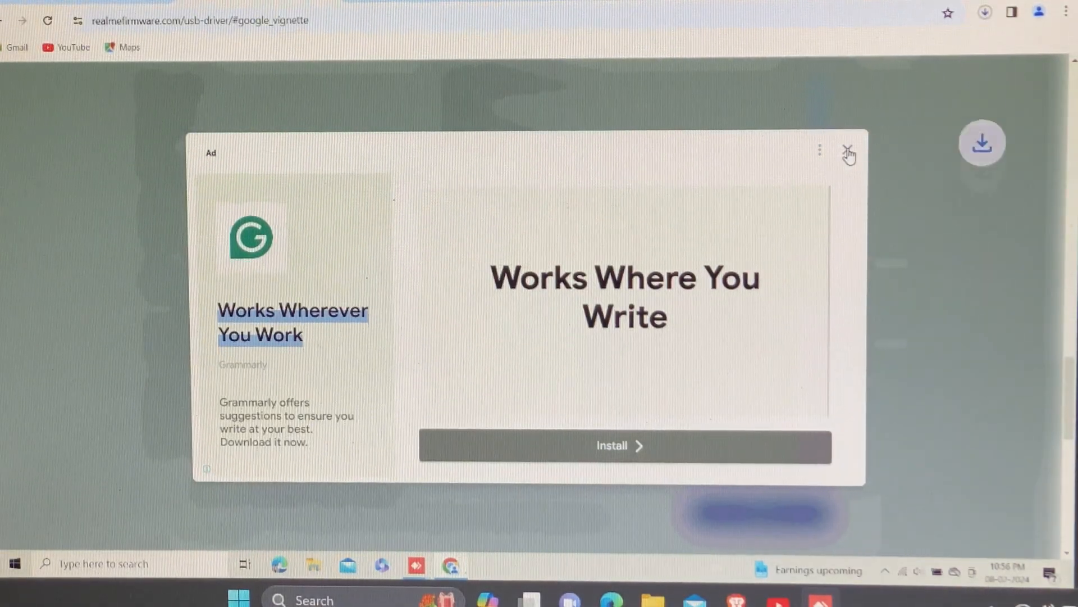
left_click(849, 152)
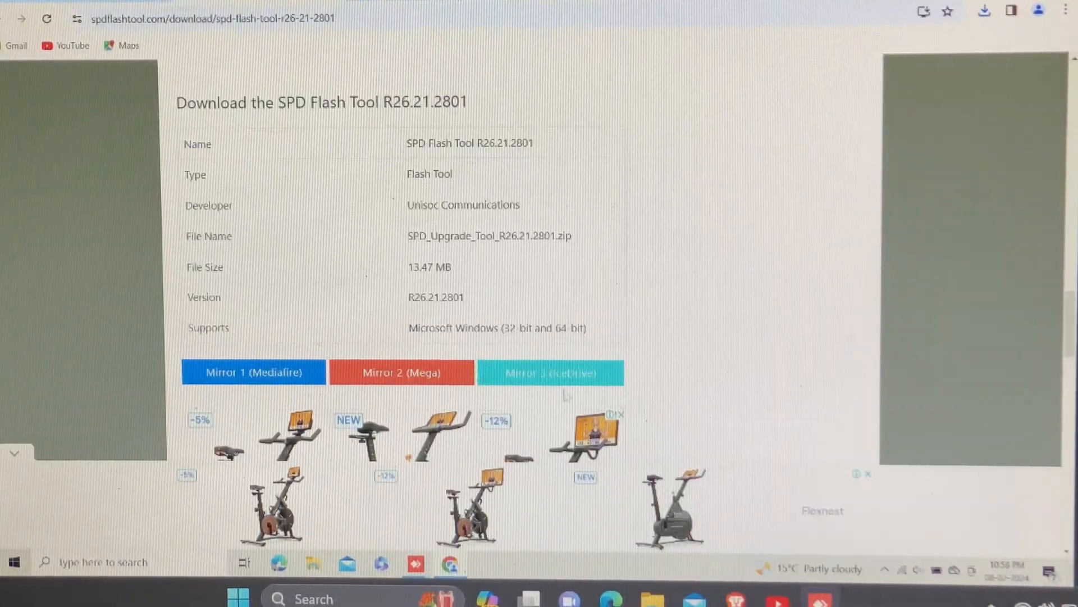
- Download the SPD_Upgrade_Tool_R26.21.2801 archive (13.47MB) from the Mediafire Mirror 1
left_click(255, 372)
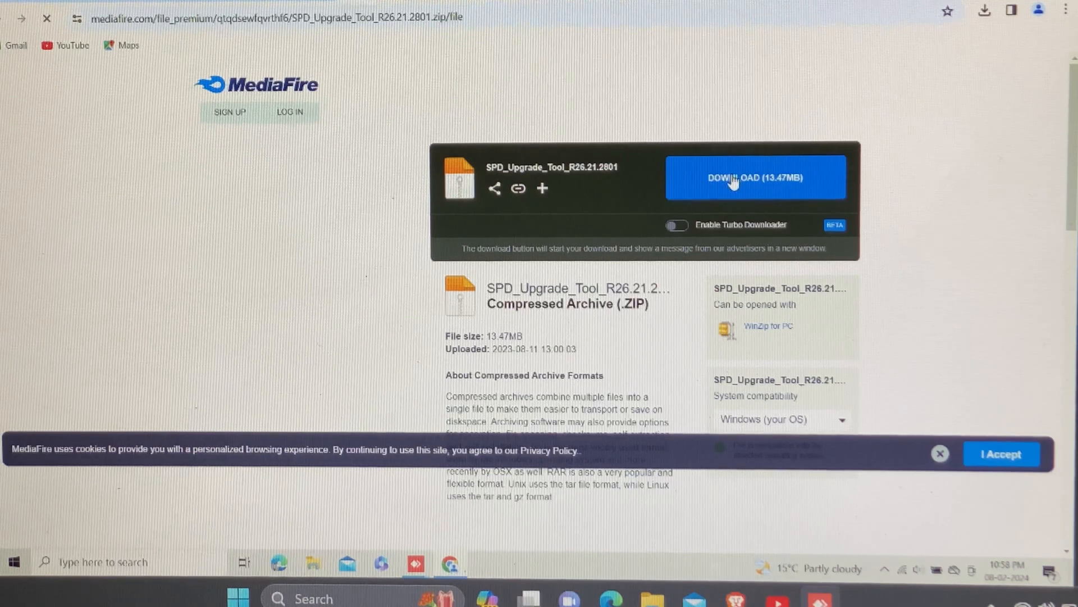
left_click(755, 178)
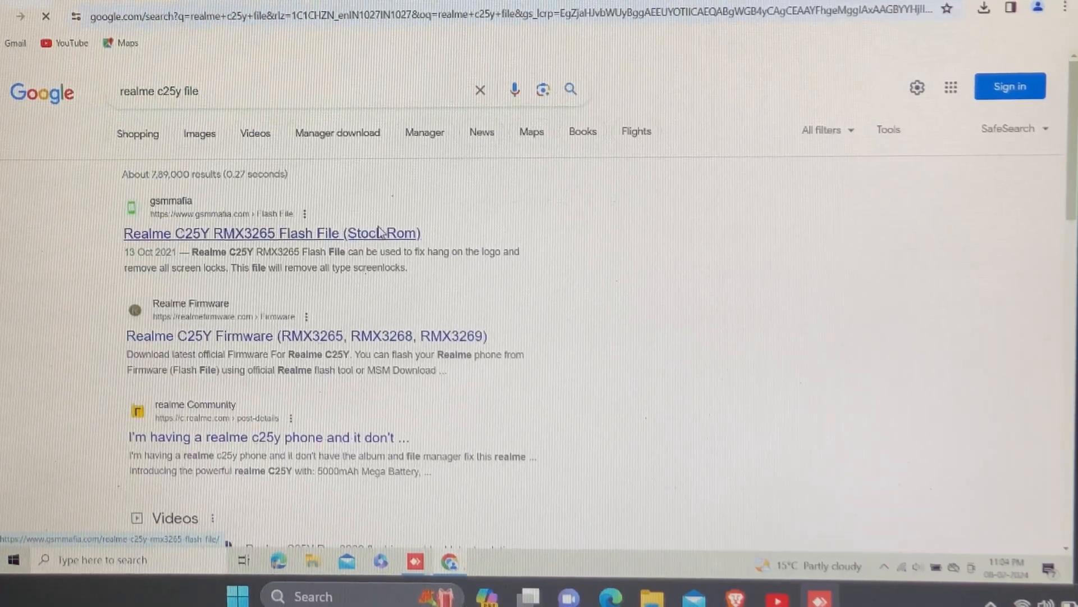
- Open the gsmmafia result 'Realme C25Y RMX3265 Flash File (Stock Rom)' from the Google search
left_click(271, 233)
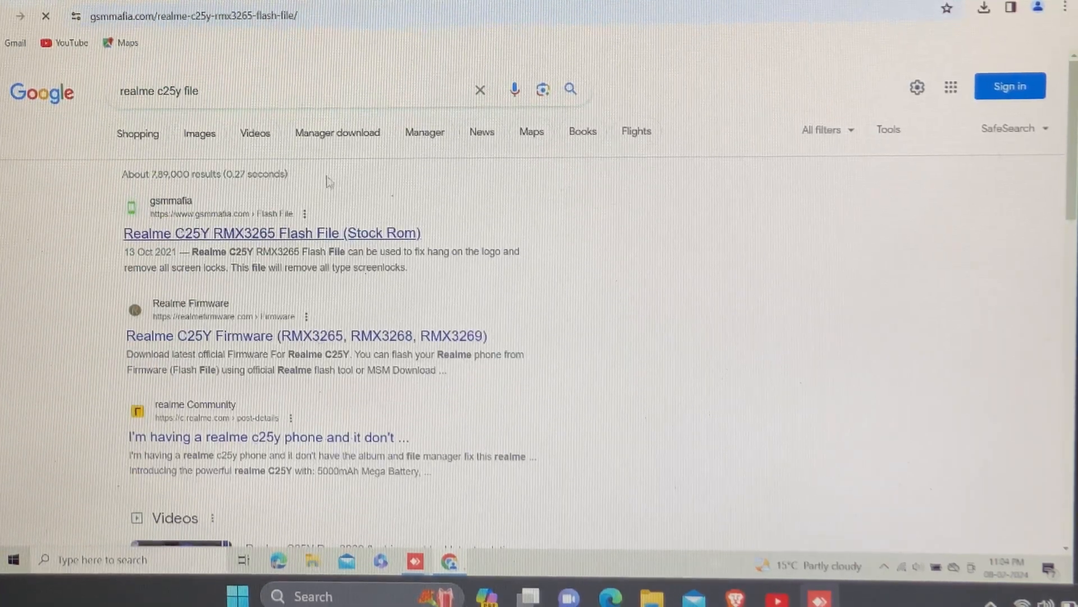
left_click(271, 233)
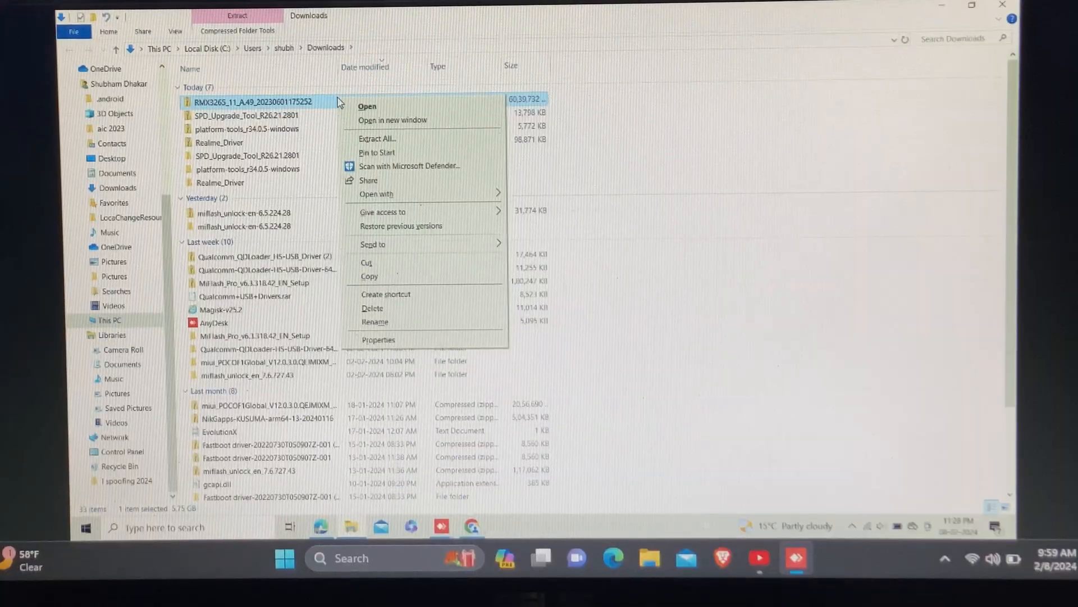
mouse_move(378, 141)
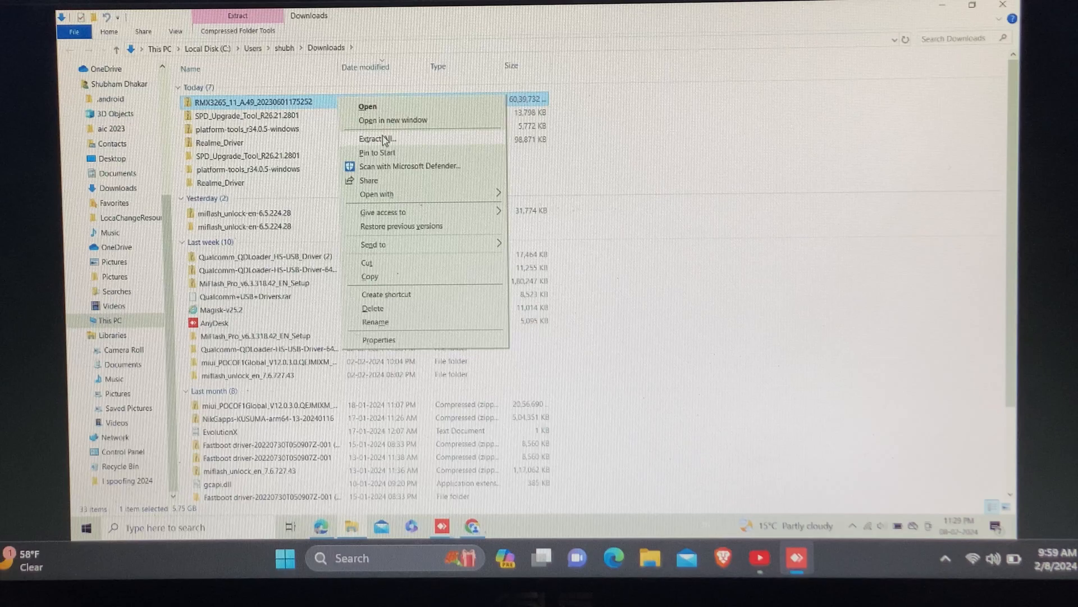
- Extract the RMX3265_11_A.49 zip into its suggested folder in Downloads
left_click(368, 139)
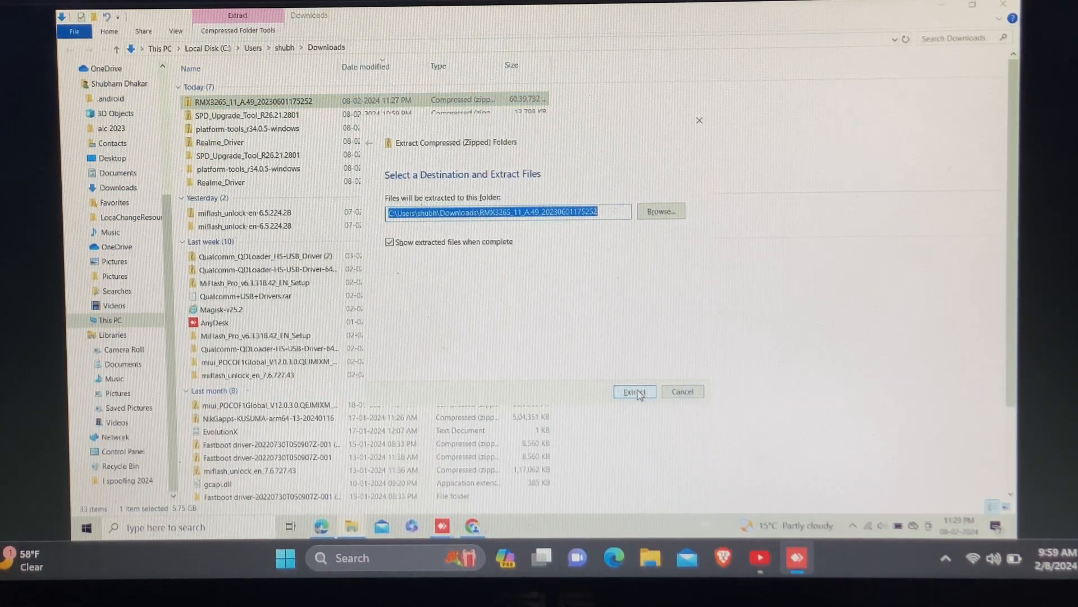
left_click(635, 391)
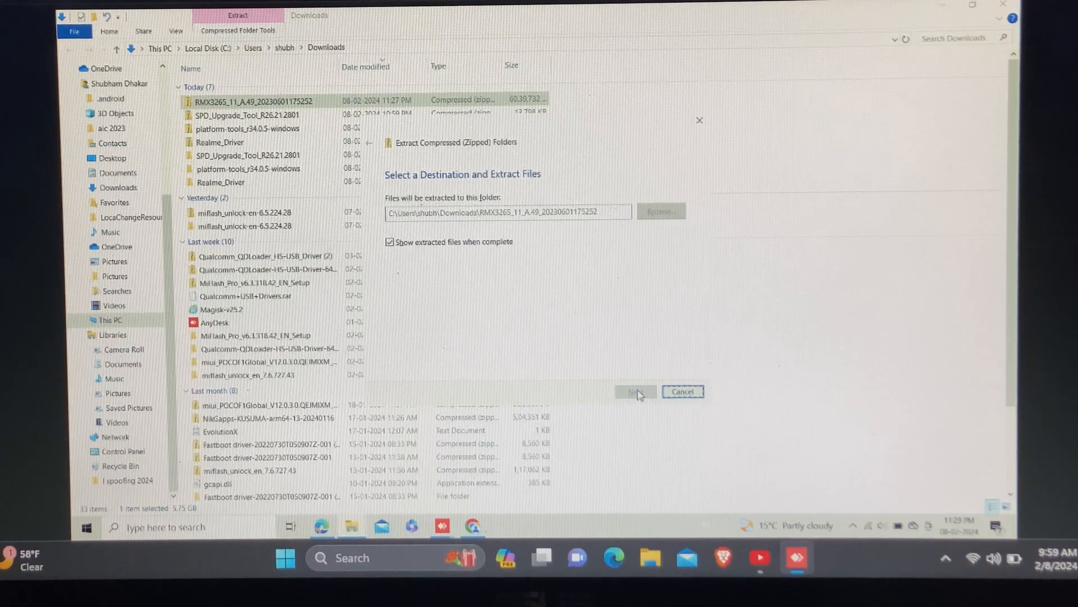
left_click(635, 391)
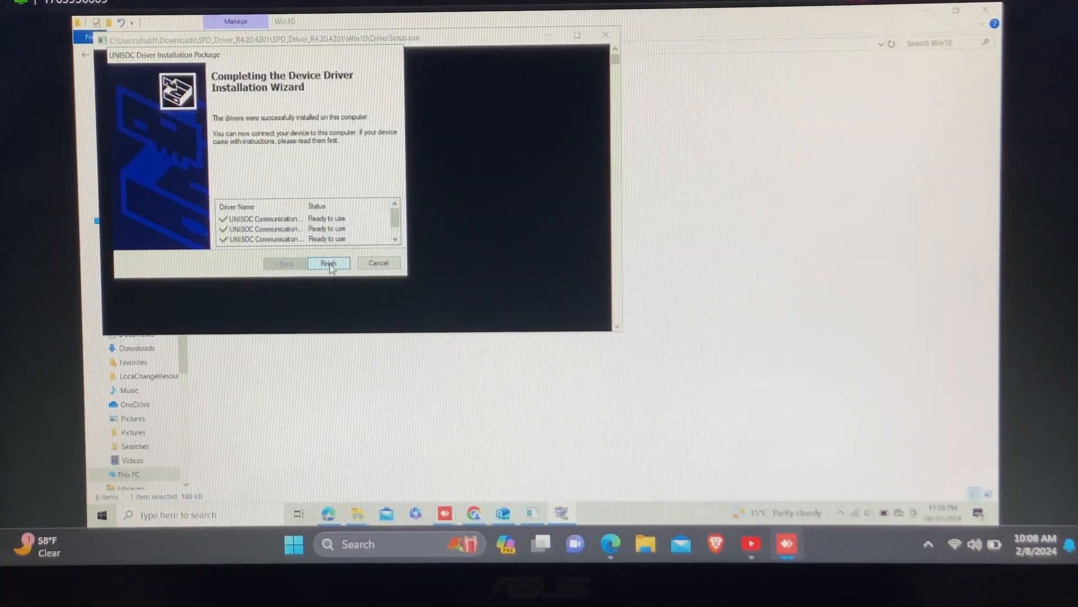
- Finish the completed UNISOC Device Driver Installation Wizard
left_click(328, 262)
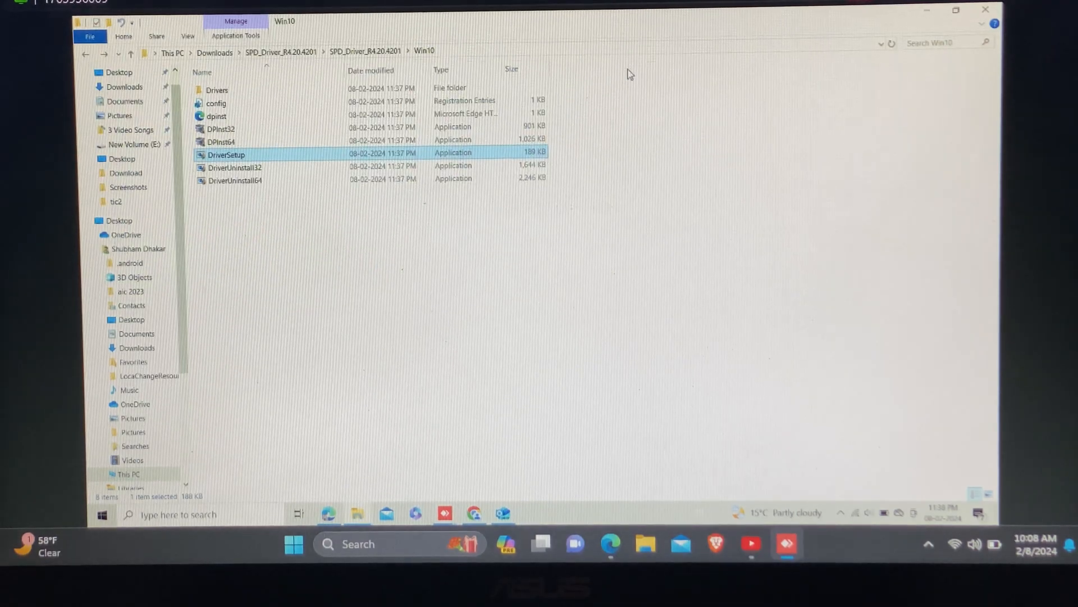
mouse_move(985, 9)
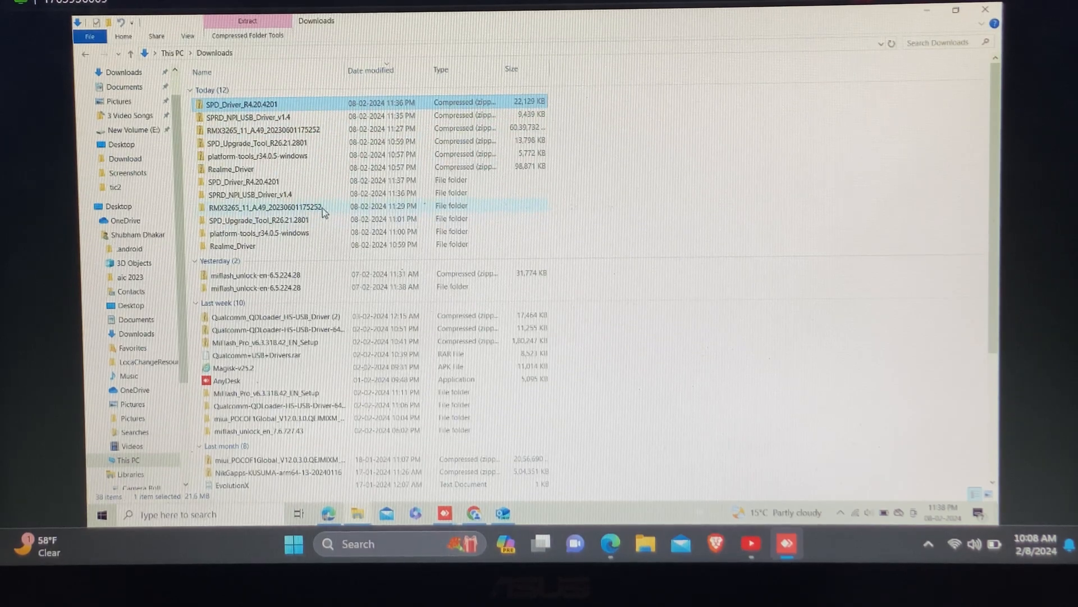
mouse_move(322, 224)
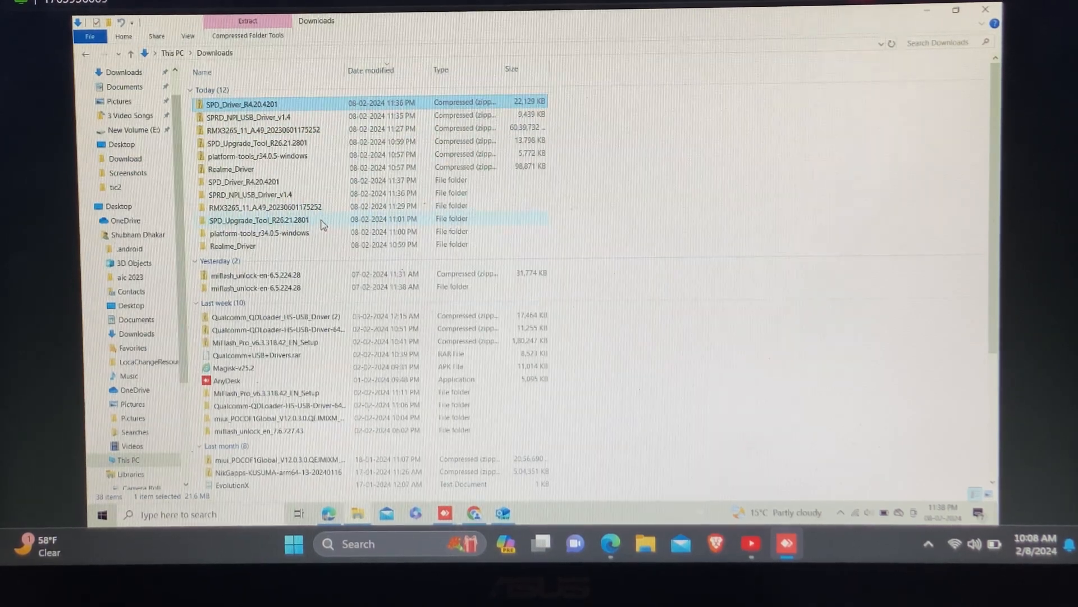
- Launch UpgradeDownload from the extracted SPD_Upgrade_Tool_R26.21.2801 folder
double_click(259, 221)
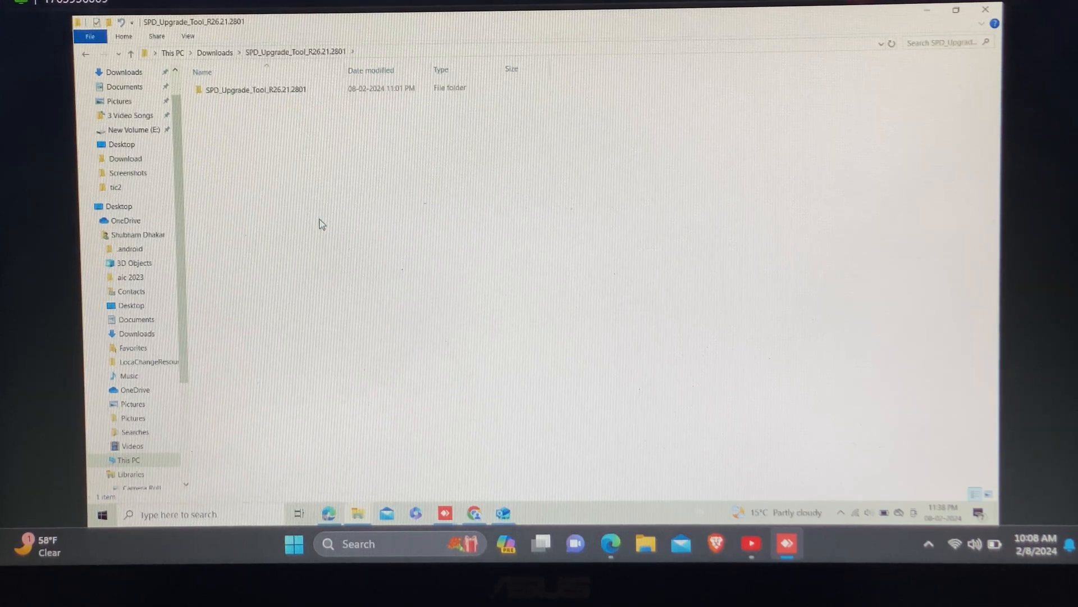
double_click(262, 89)
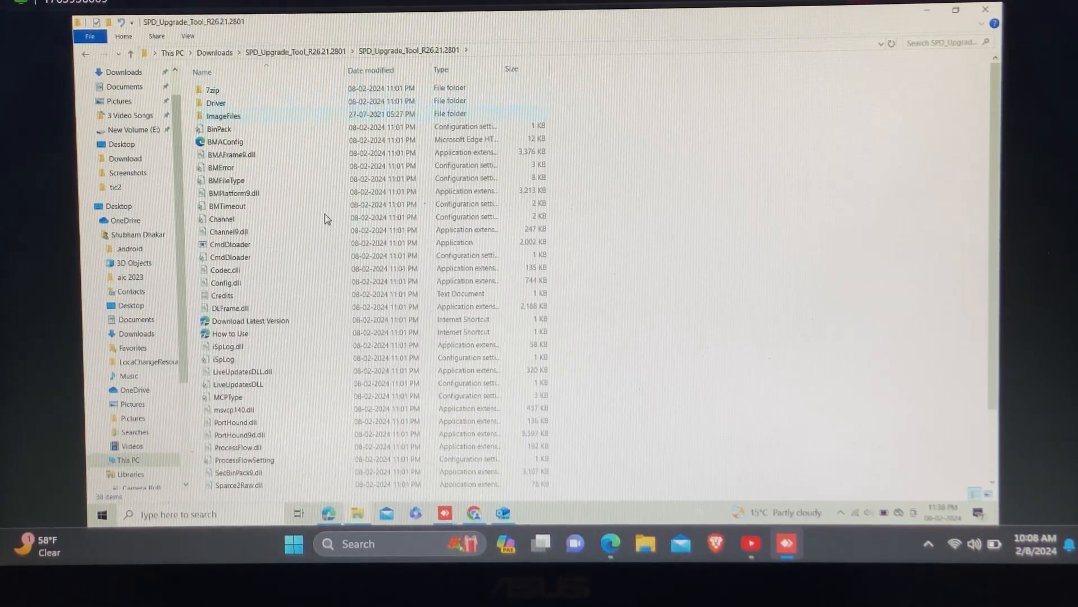
left_click(216, 102)
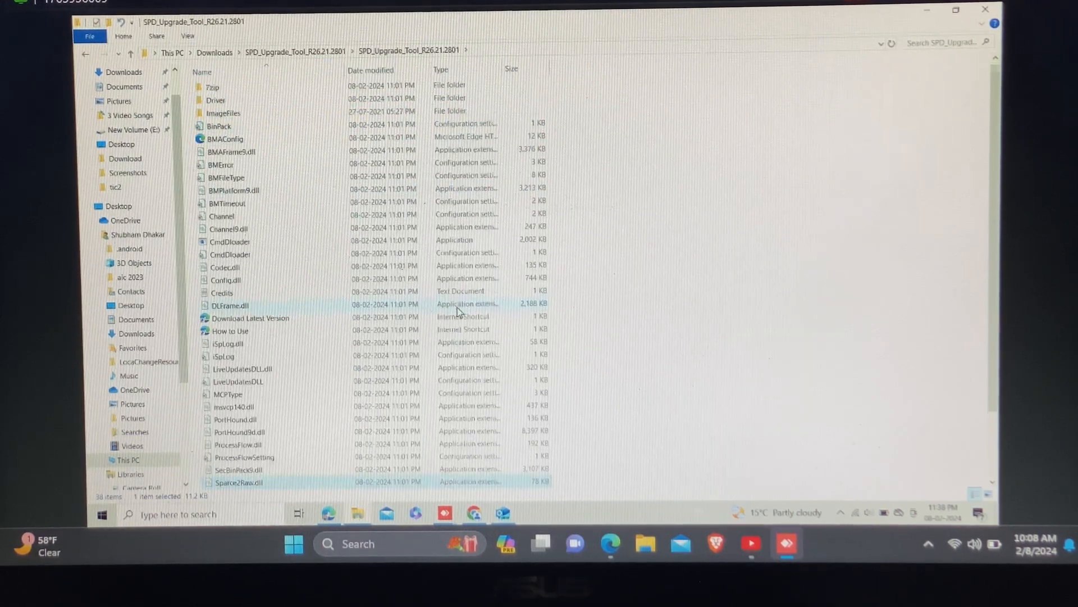
scroll("down", 3)
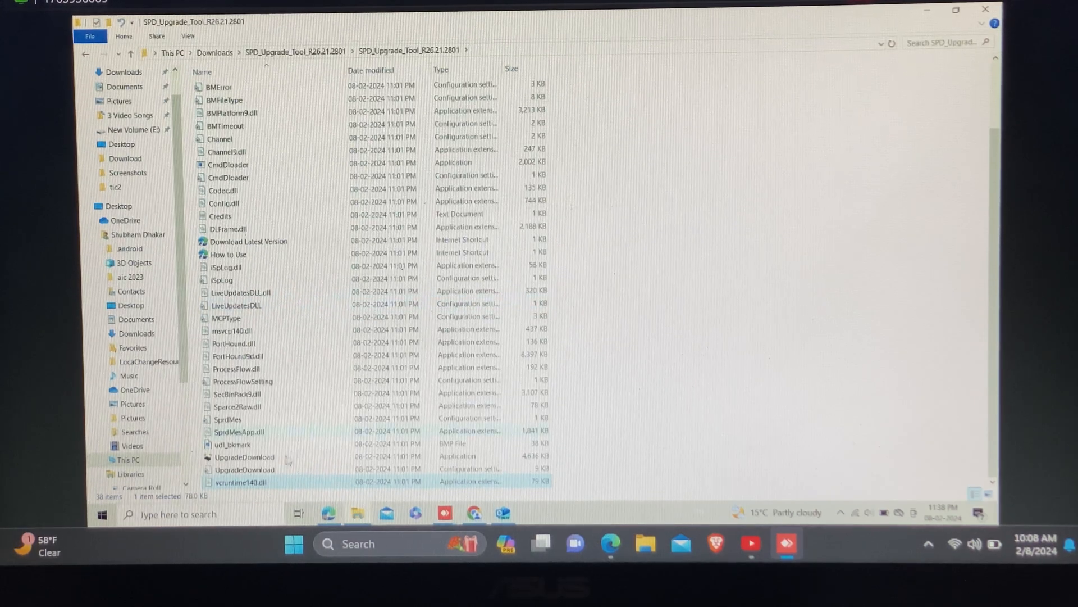
left_click(245, 457)
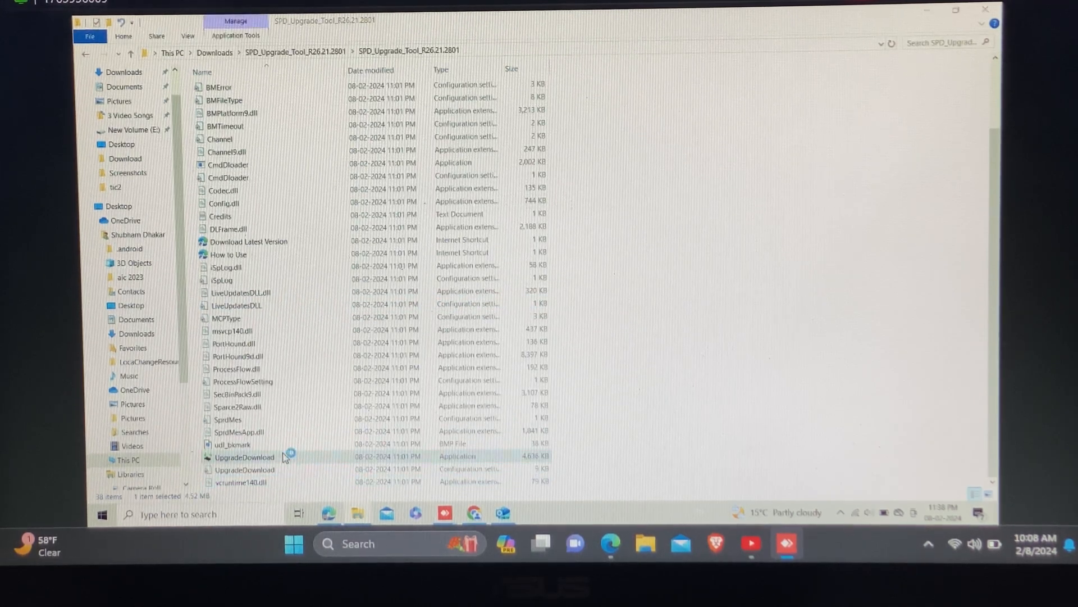
double_click(243, 457)
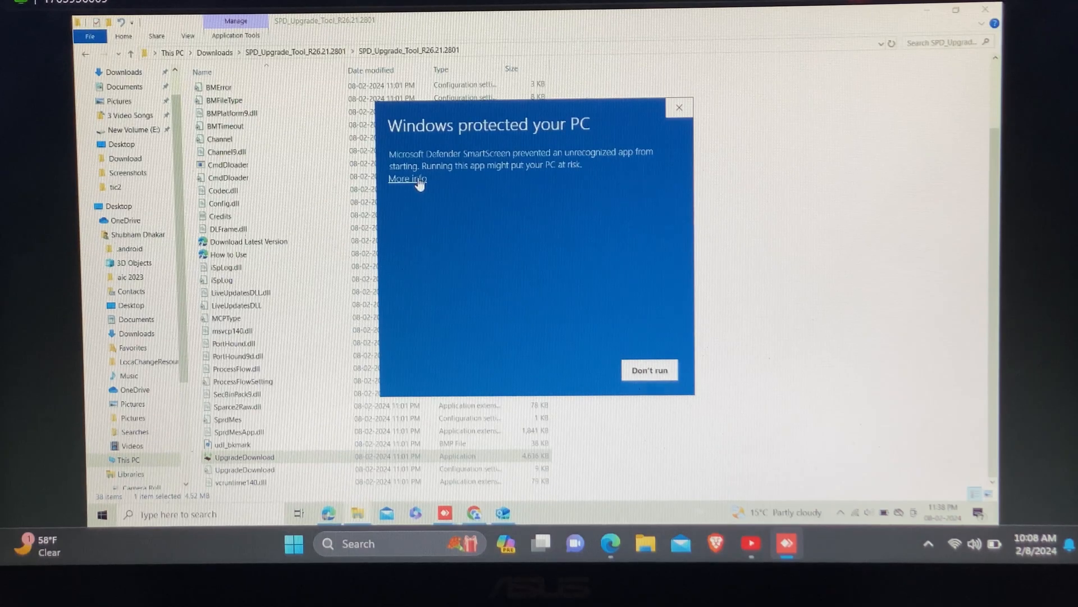
- Pass the Windows SmartScreen warning with More info > Run anyway
left_click(407, 179)
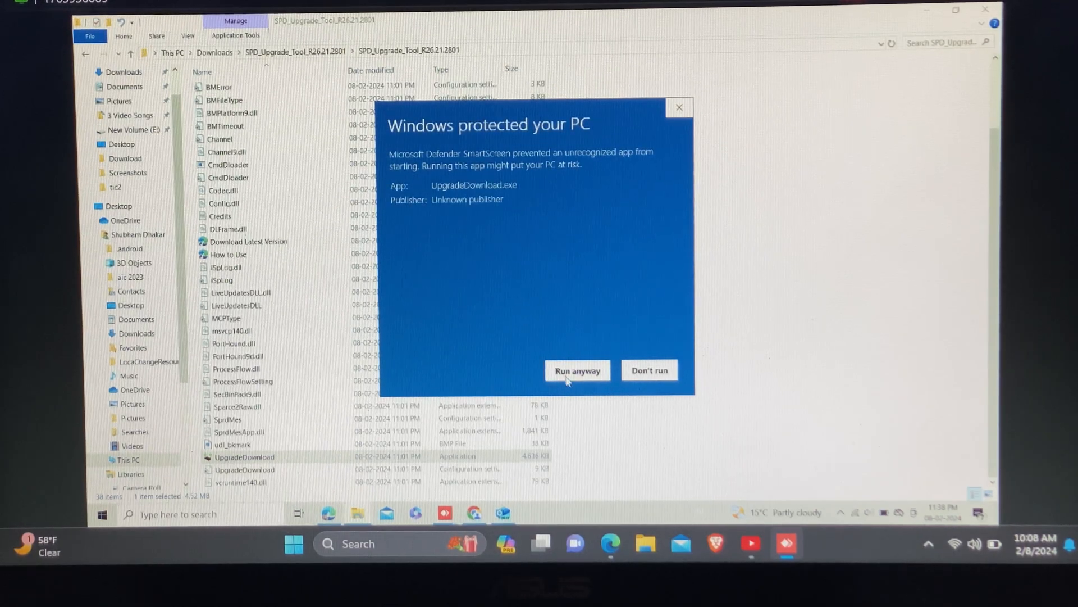
left_click(578, 371)
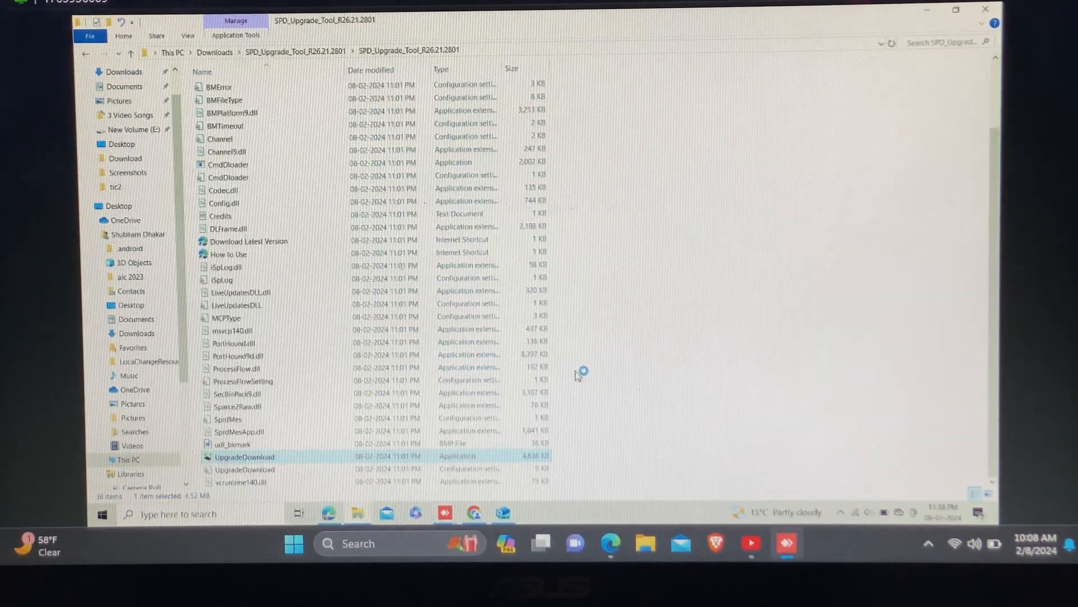
- Load the RMX3265 .pac firmware packet from the firmware folder in Downloads via Load Packet
double_click(244, 456)
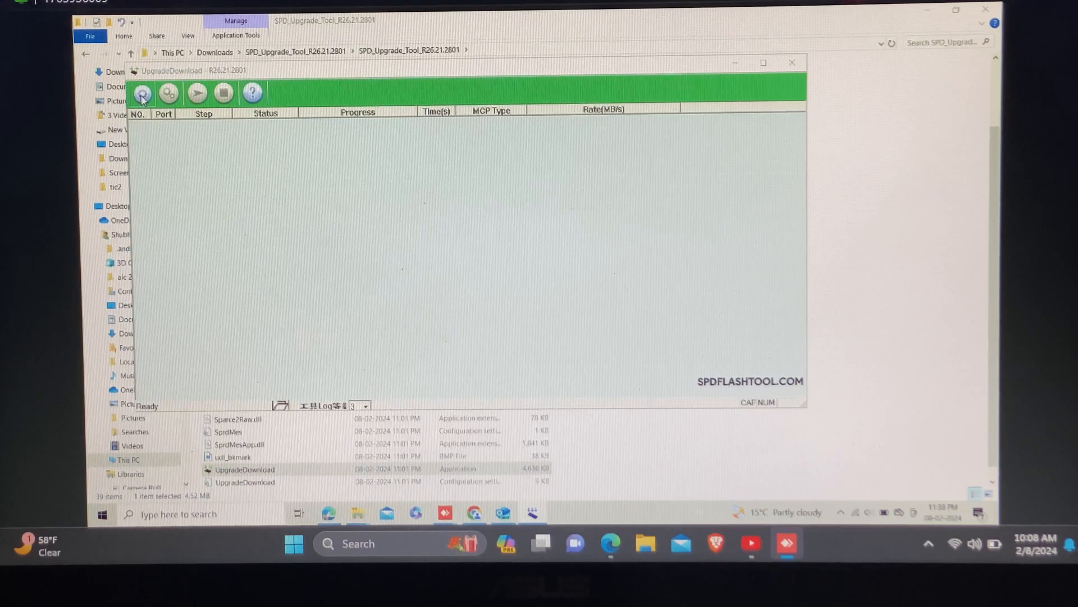
left_click(142, 93)
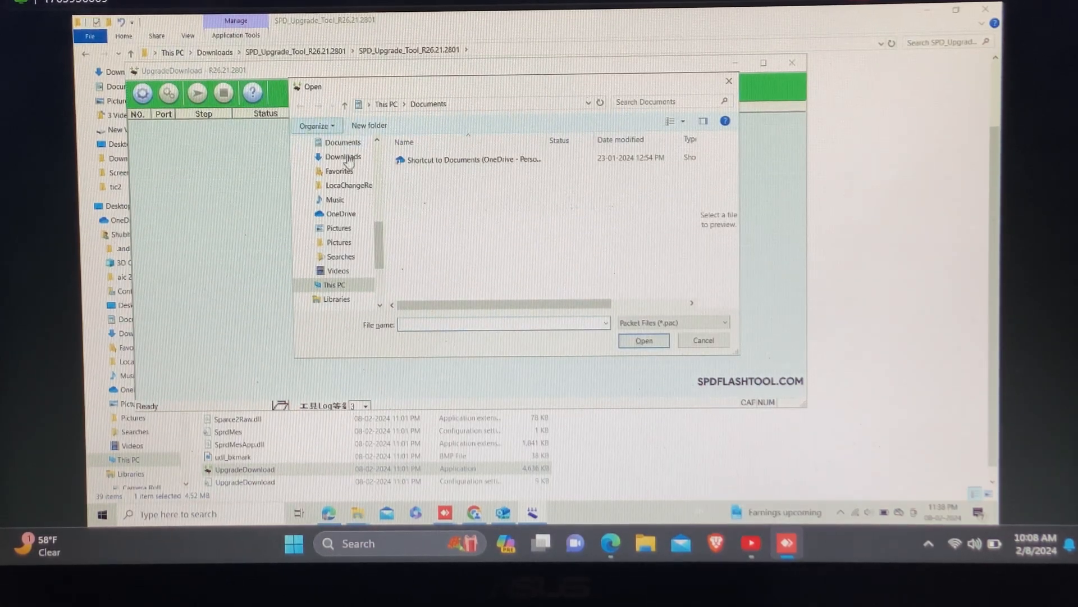
left_click(341, 157)
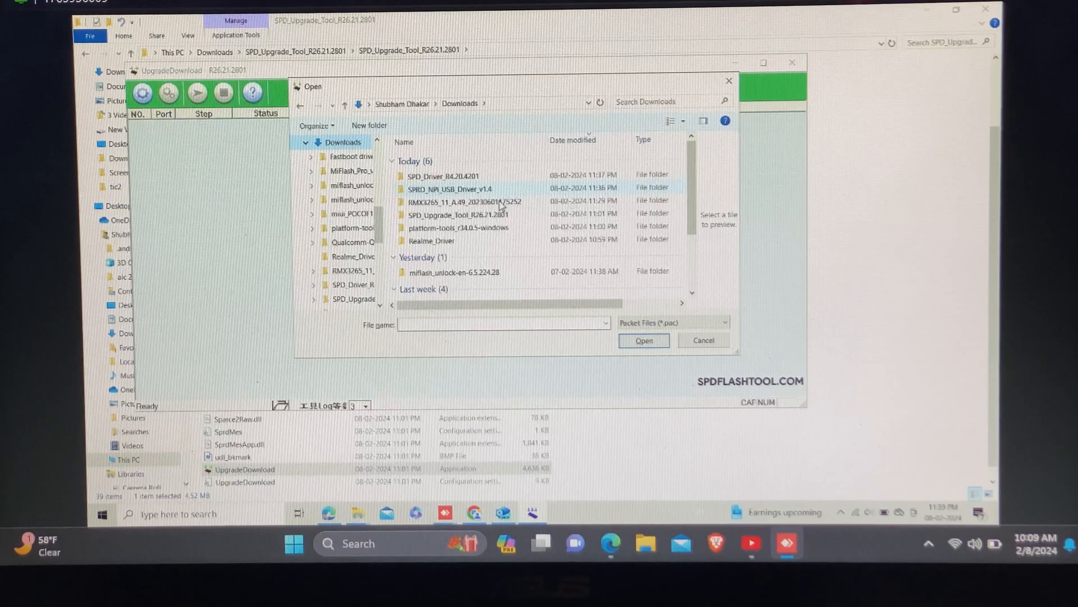
double_click(478, 201)
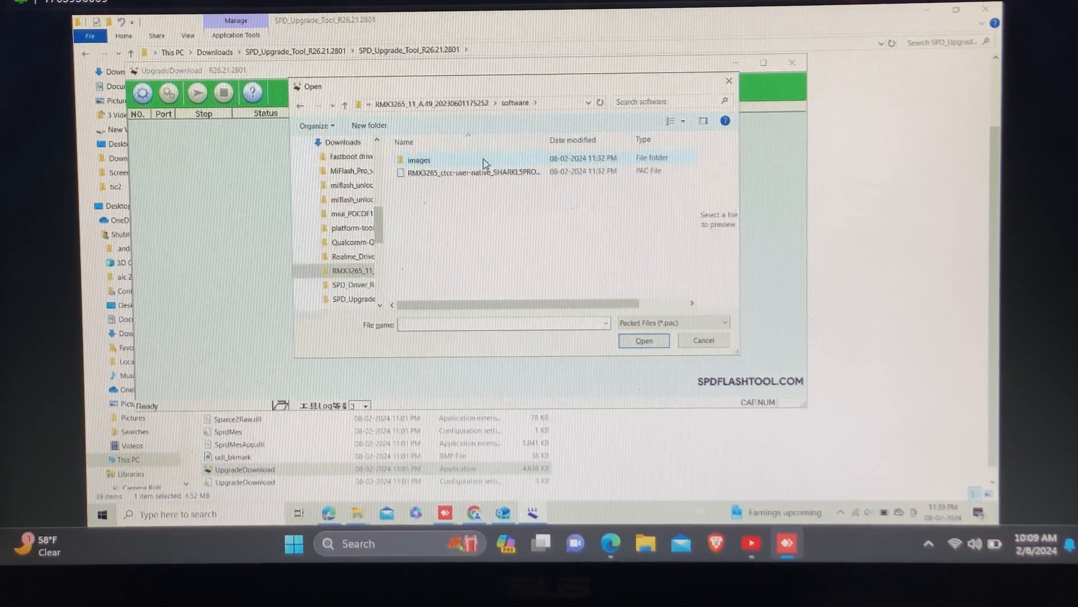
left_click(703, 339)
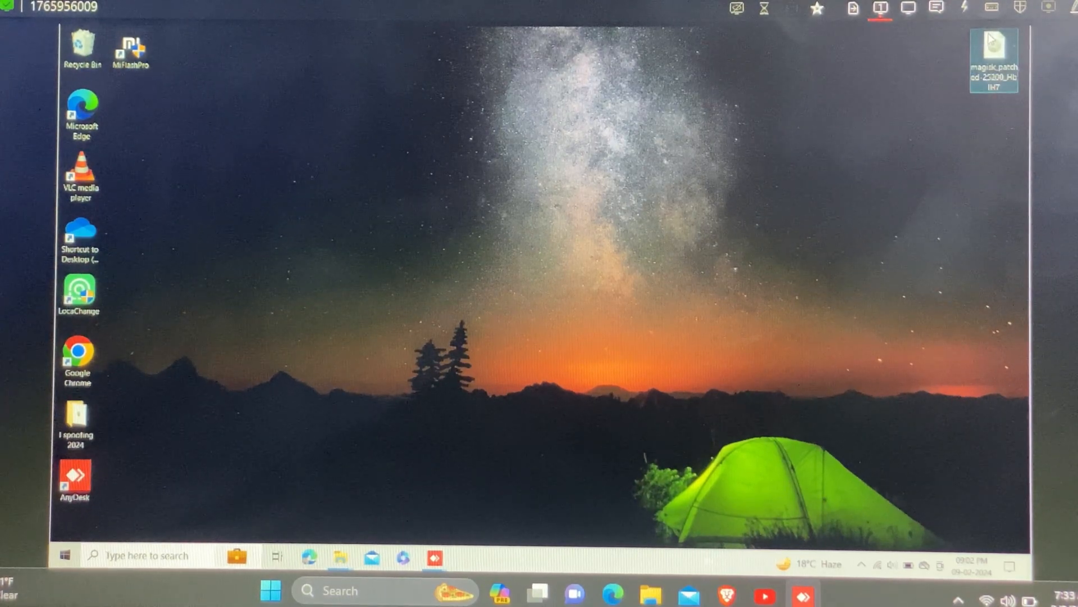
- Copy the magisk_patched boot image from the desktop and bring up the PAC_RMX3265 download files folder
right_click(993, 45)
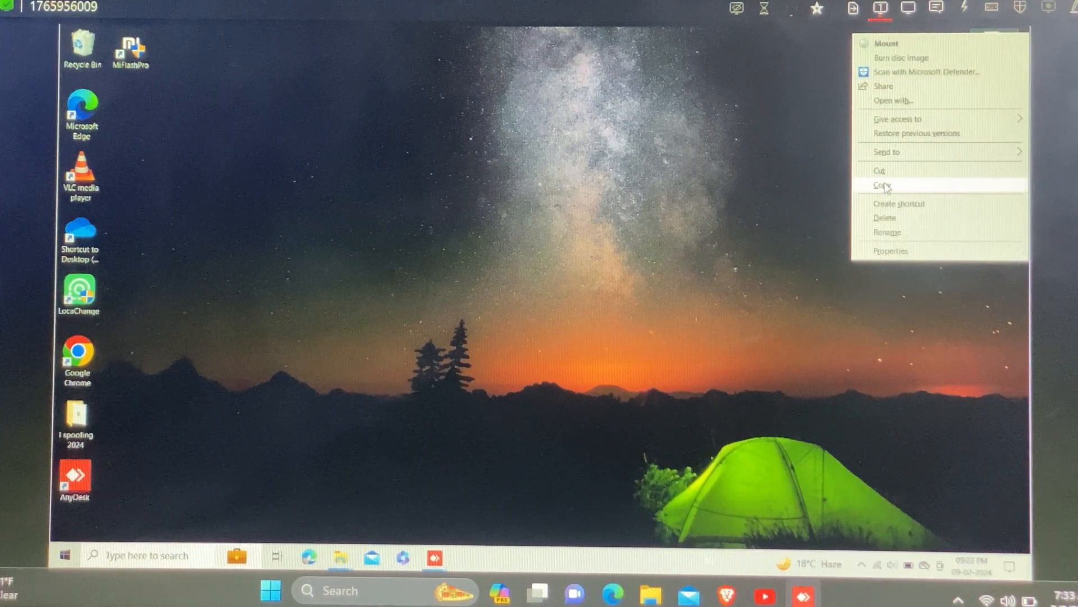
left_click(882, 184)
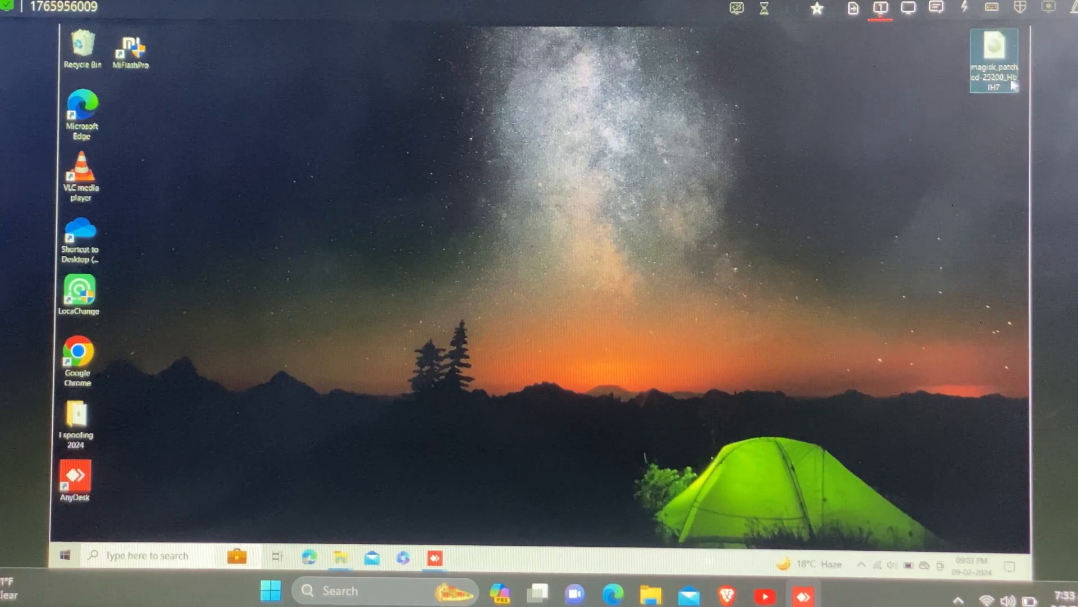
left_click(995, 73)
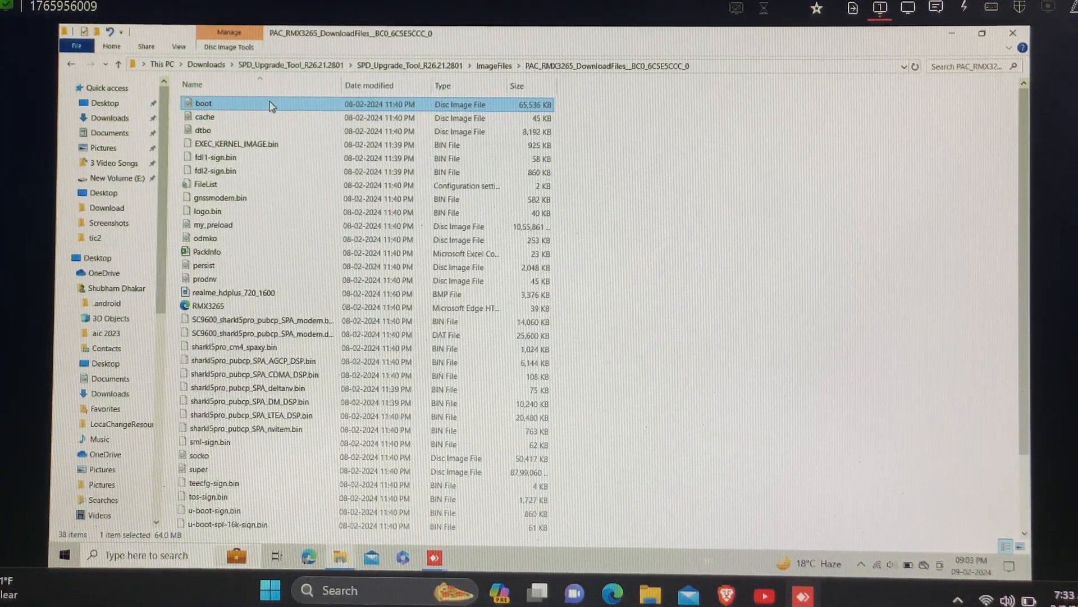
- Delete the stock boot image from the PAC_RMX3265 folder and move the Explorer window aside
right_click(203, 102)
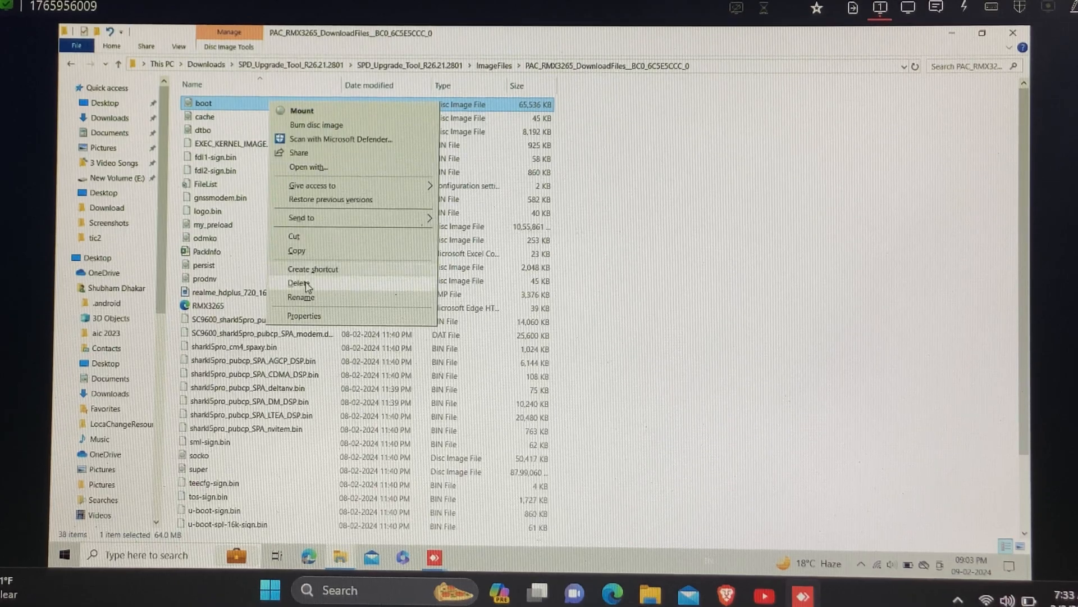
left_click(299, 283)
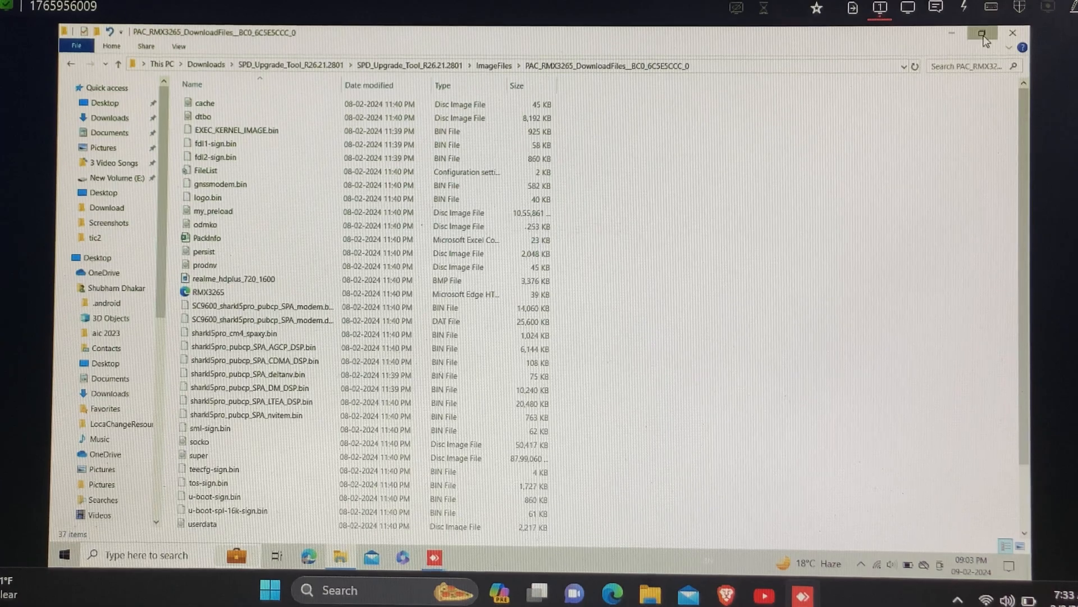
left_click(983, 33)
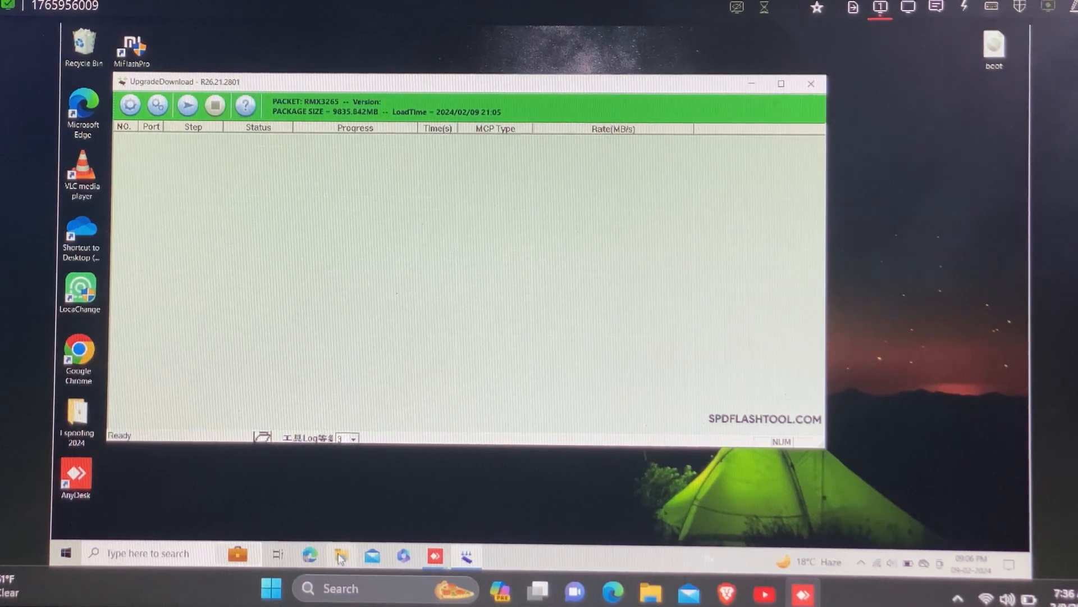
- Navigate Downloads > SPD_Upgrade_Tool > ImageFiles > PAC_RMX3265_DownloadFiles
left_click(337, 555)
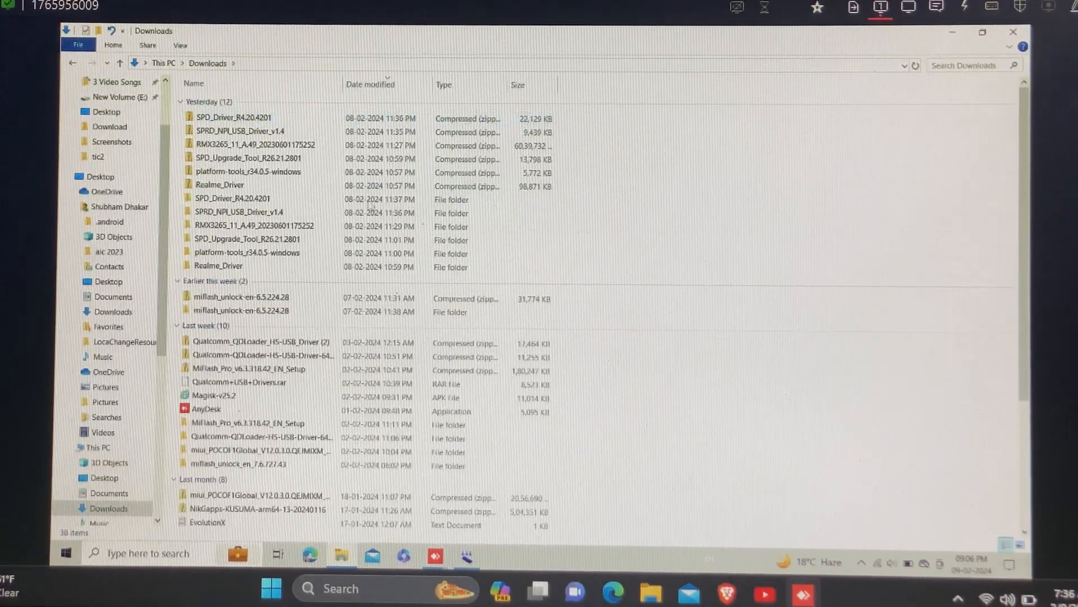
left_click(232, 197)
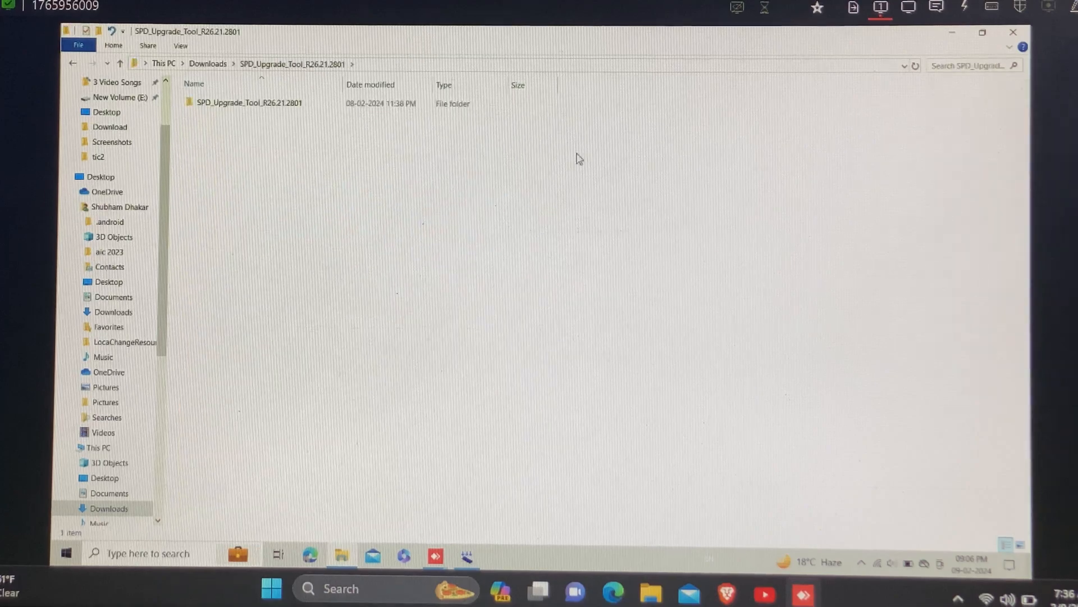
left_click(249, 102)
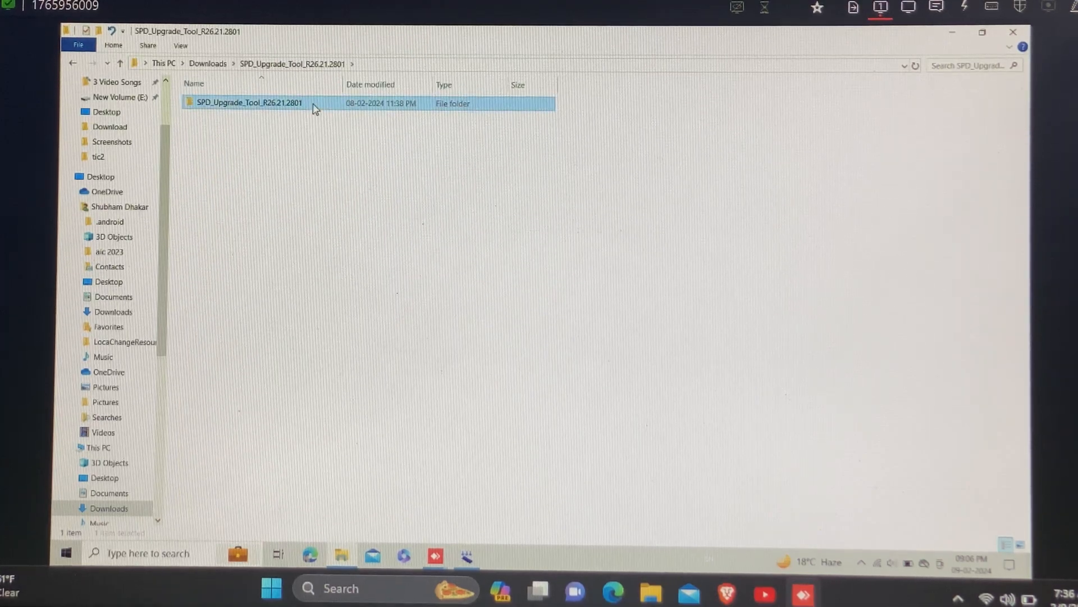
double_click(250, 102)
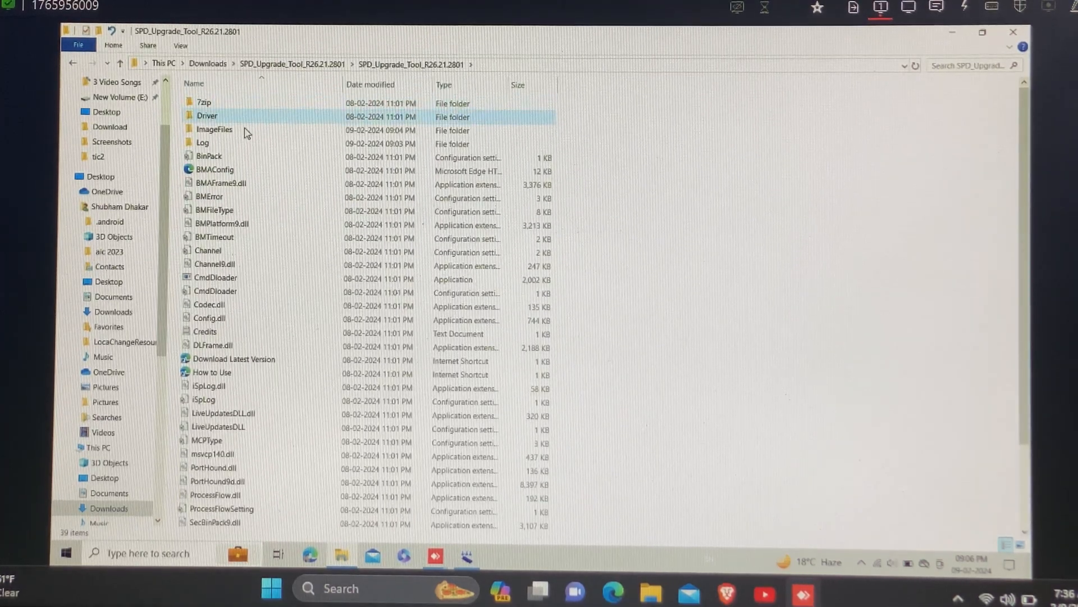
double_click(214, 128)
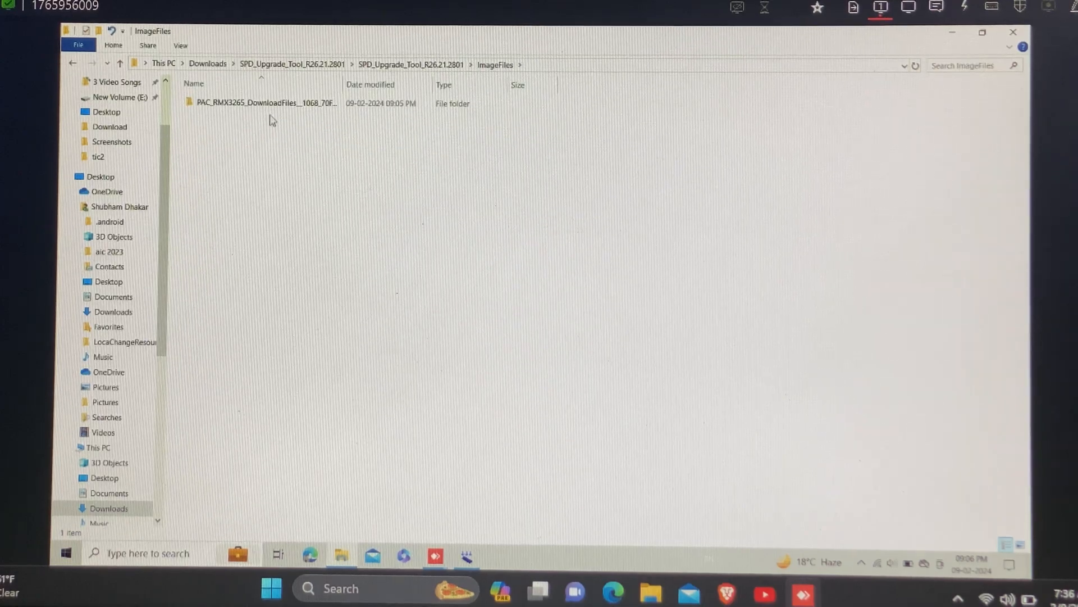
double_click(265, 102)
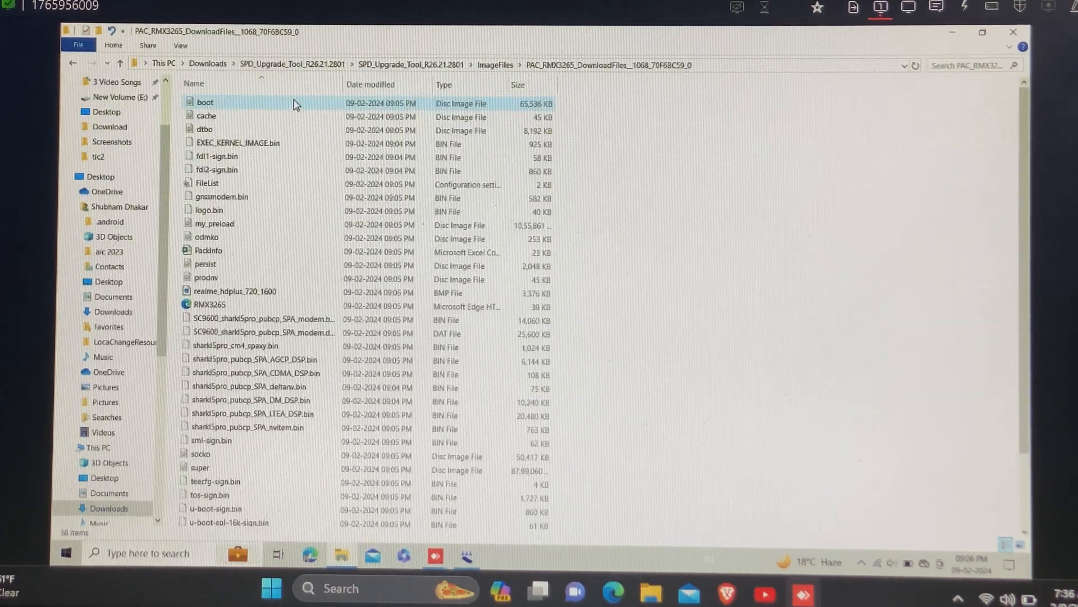
- Replace the boot image there with the patched boot file and close File Explorer
left_click(204, 101)
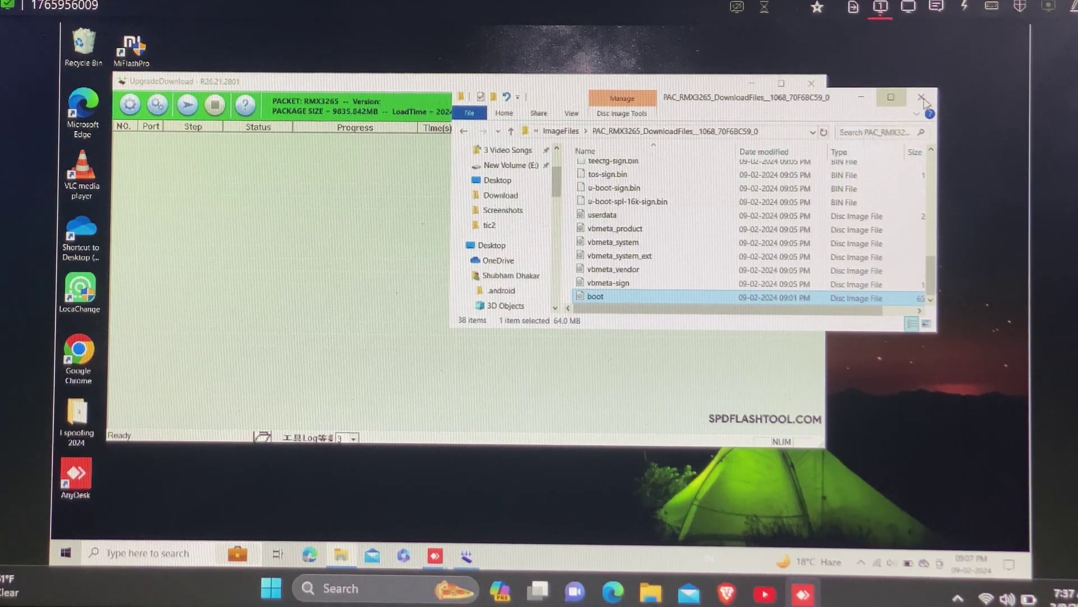
left_click(921, 96)
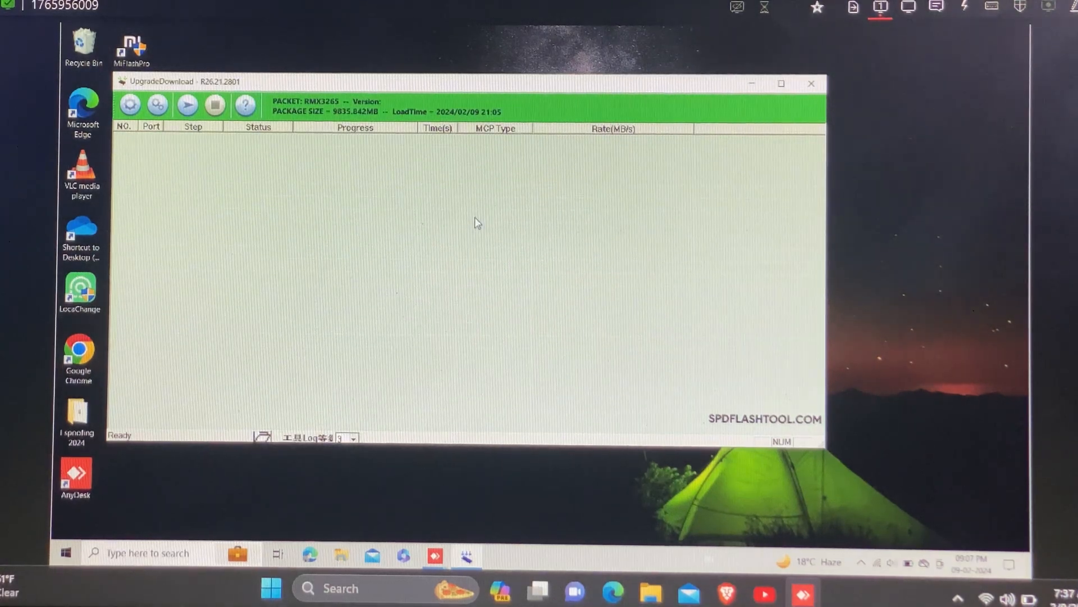
mouse_move(291, 177)
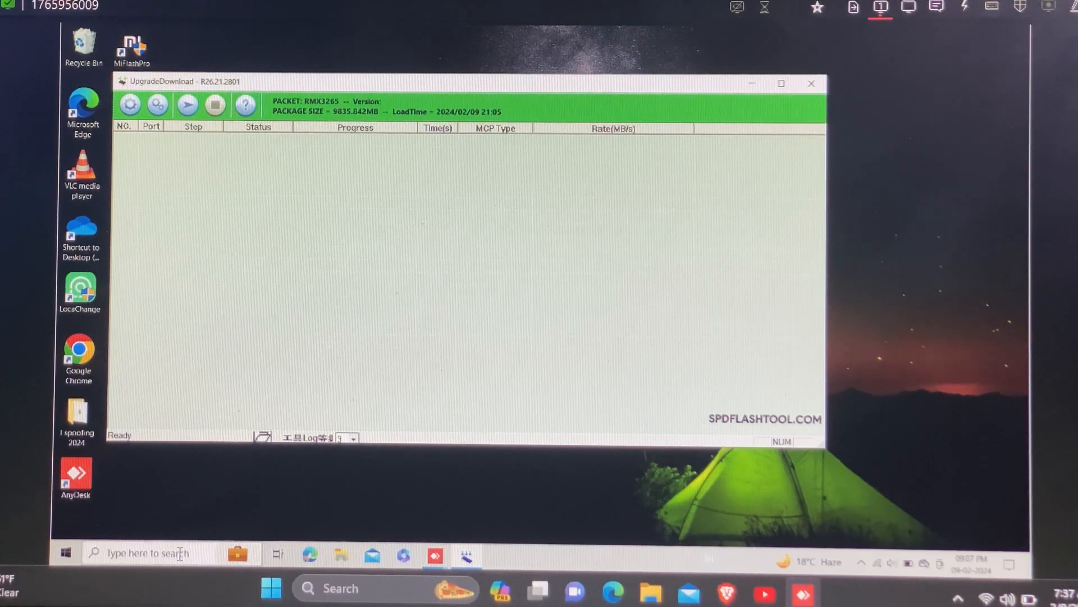
- Search 'device' in the Windows taskbar to bring up Device Manager alongside the RMX3265 packet
type("device")
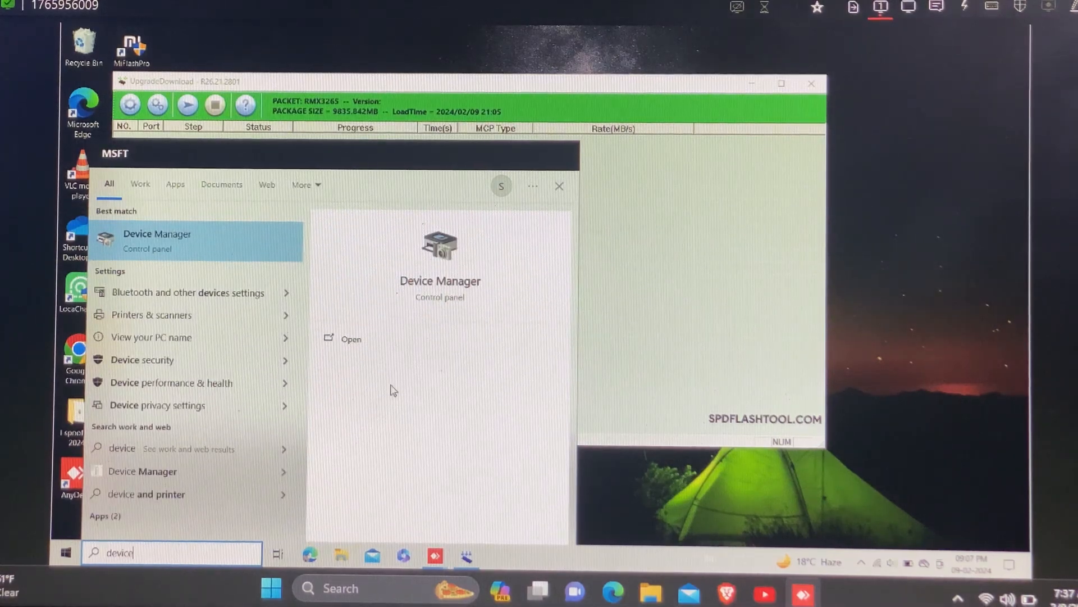
mouse_move(355, 345)
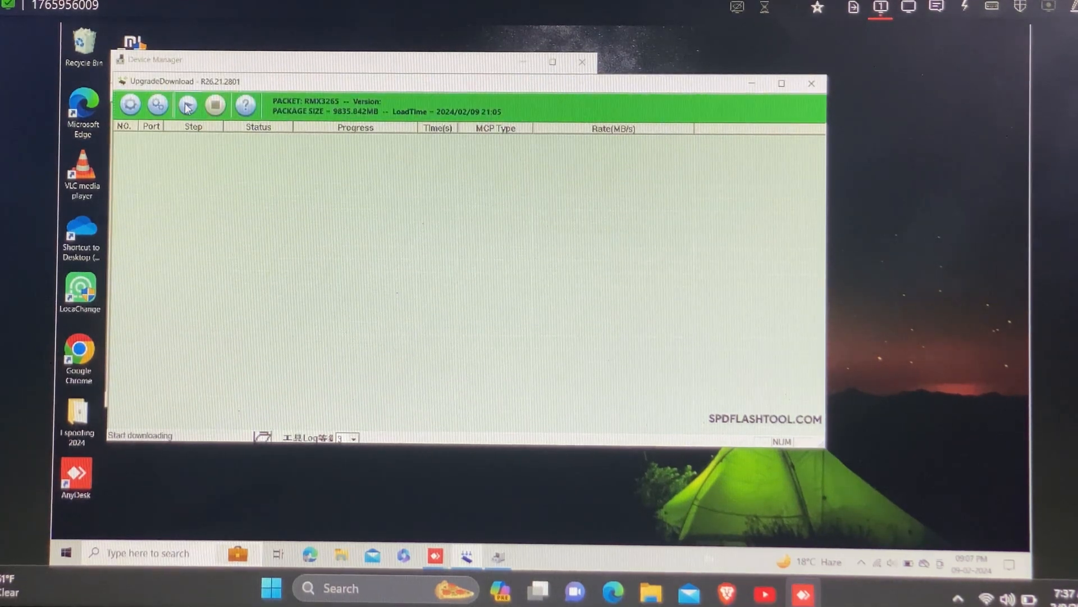
mouse_move(186, 105)
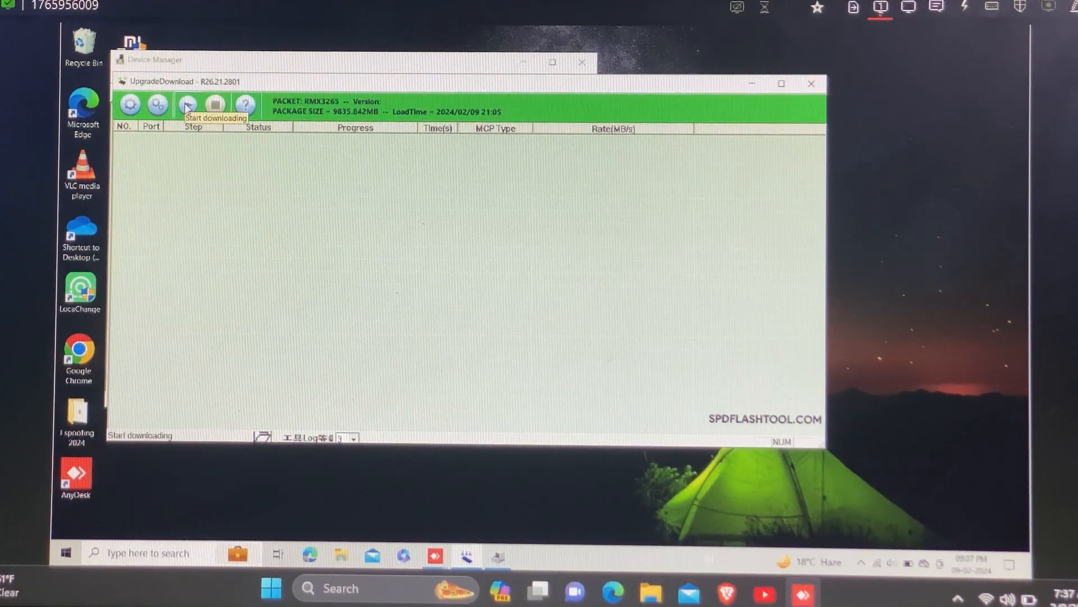